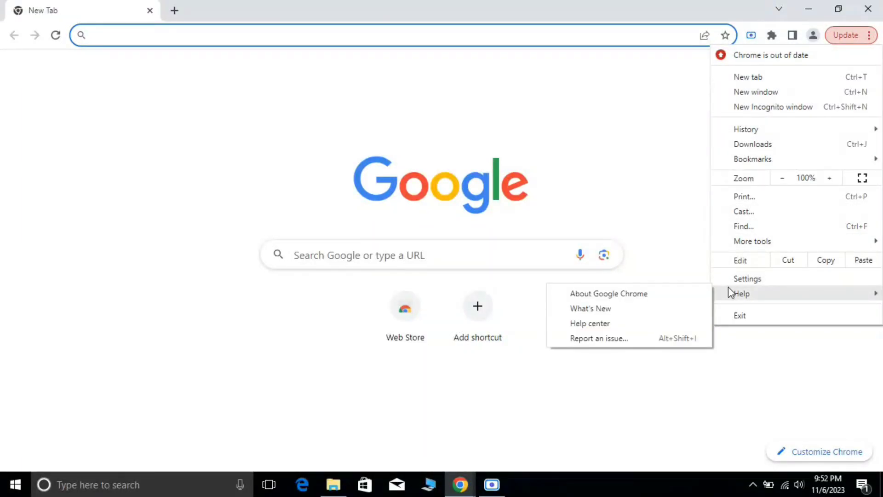
Reach the About Google Chrome page via the three-dot menu's Help entry
{"action": "left_click", "coordinate": [609, 293]}
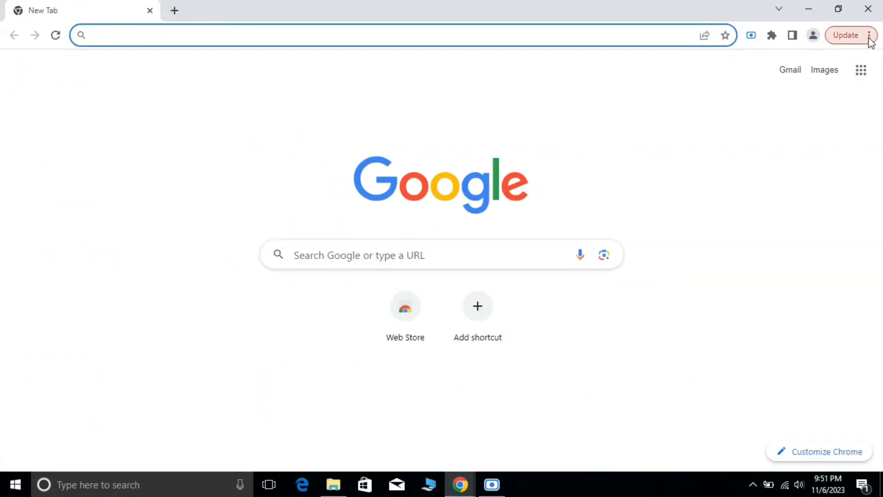
{"action": "left_click", "coordinate": [868, 35]}
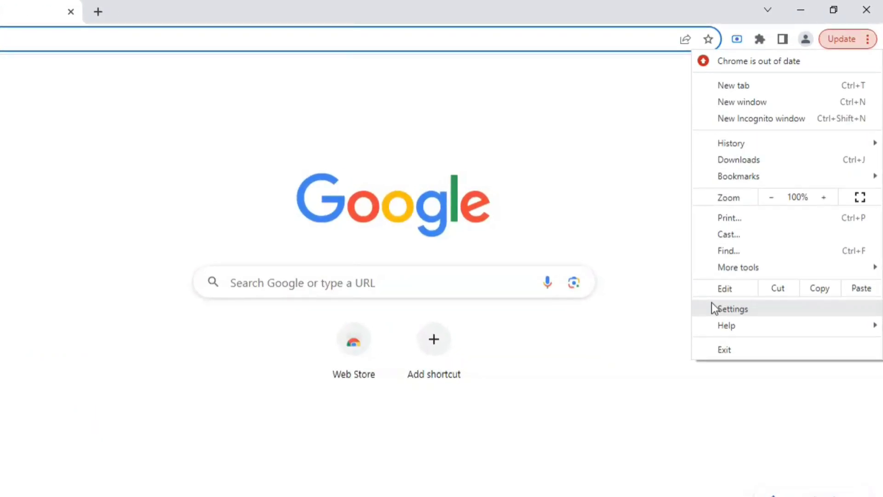
{"action": "mouse_move", "coordinate": [693, 372]}
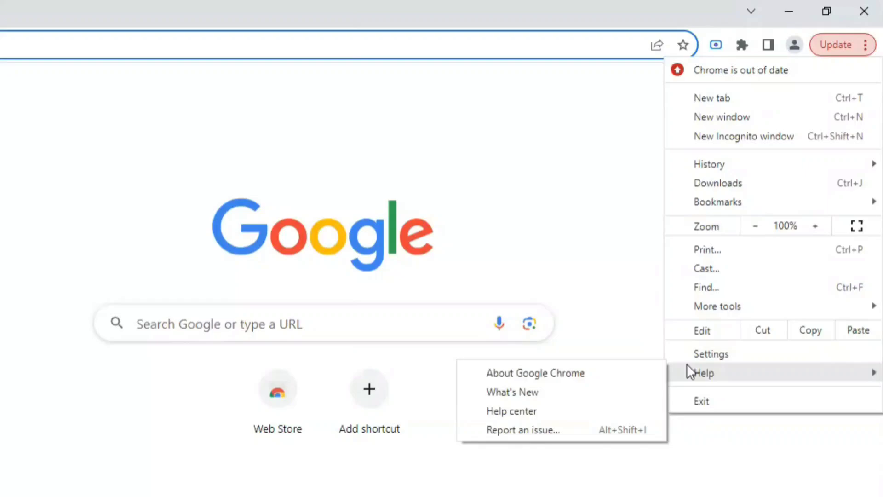
{"action": "left_click", "coordinate": [536, 373]}
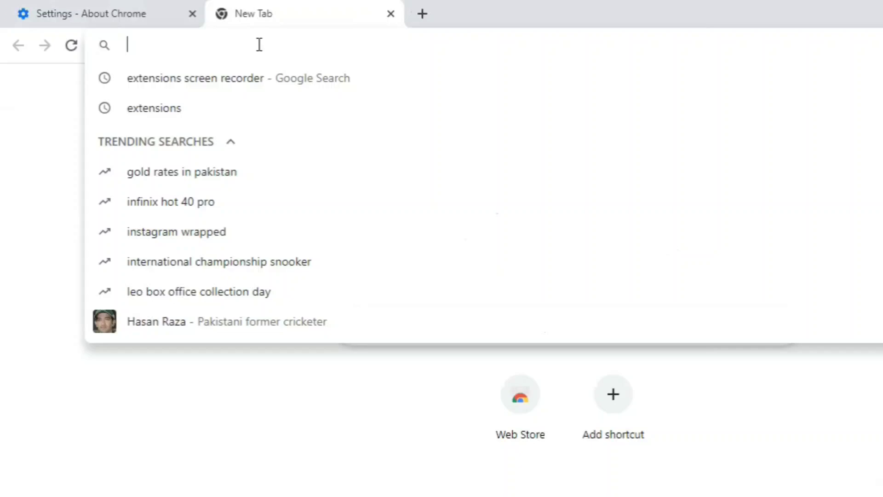
Search 'chrome', reach Google's 'How to update Chrome' help page and highlight the automatic-updates sentence
{"action": "type", "text": "chrome&oq=chrome&aqs=chrome..69i57j69i60l3j5l4.2112j0j7&sourceid=chrome&ie=UTF-8"}
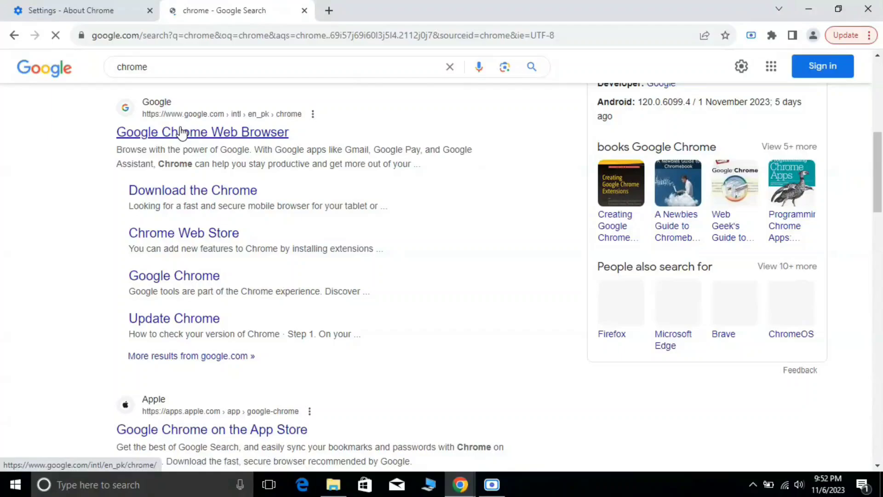
{"action": "left_click", "coordinate": [181, 132]}
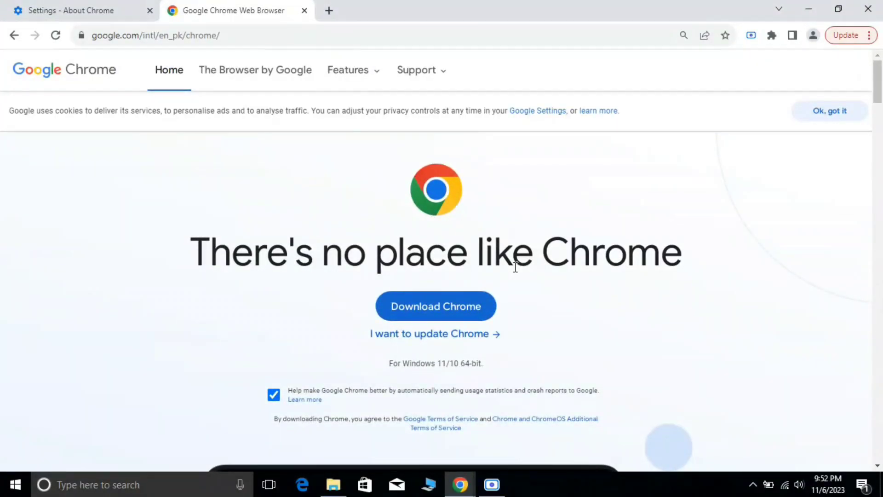
{"action": "mouse_move", "coordinate": [415, 338]}
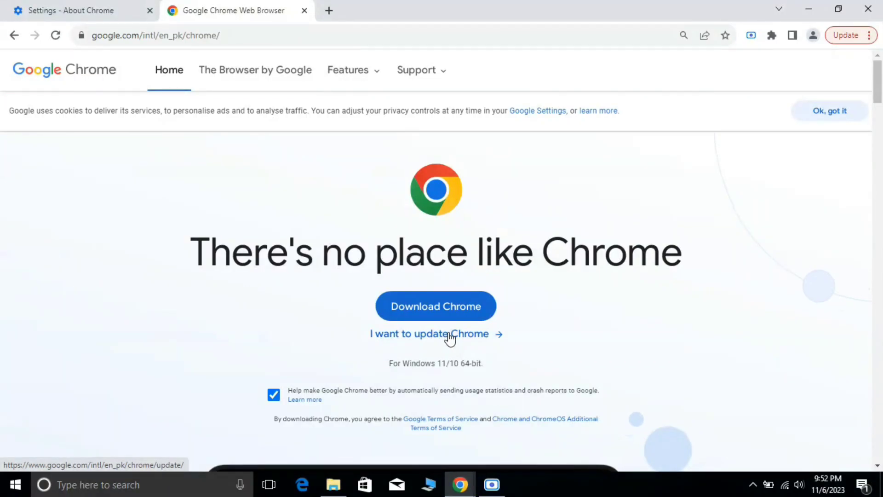
{"action": "left_click", "coordinate": [428, 334]}
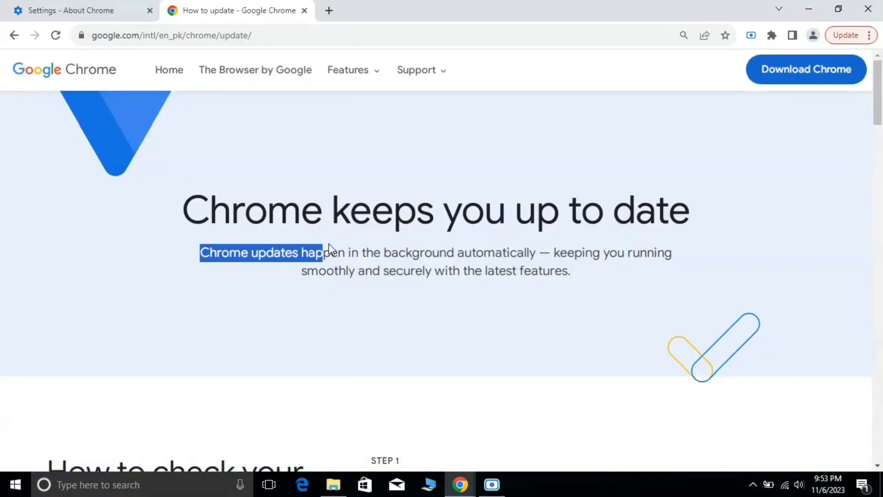
{"action": "left_click_drag", "start_coordinate": [324, 252], "coordinate": [530, 252]}
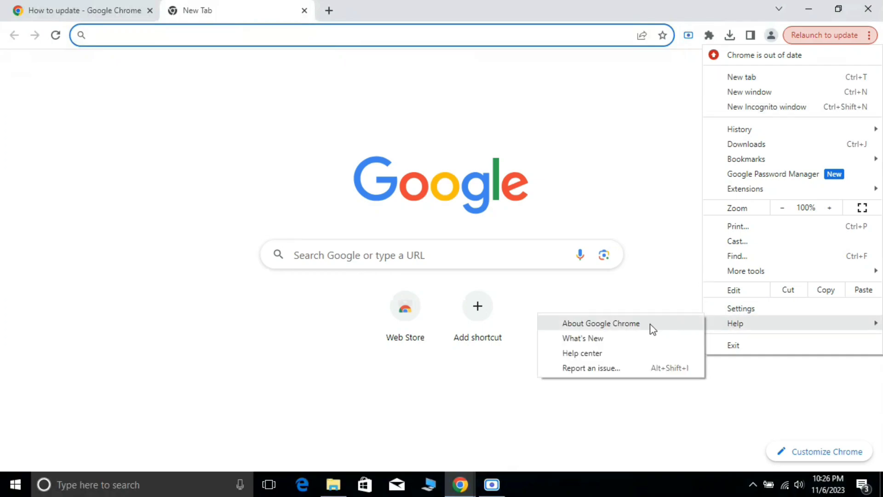
Return to About Chrome and highlight the 'Nearly up to date' relaunch message once the update downloads
{"action": "left_click", "coordinate": [601, 323]}
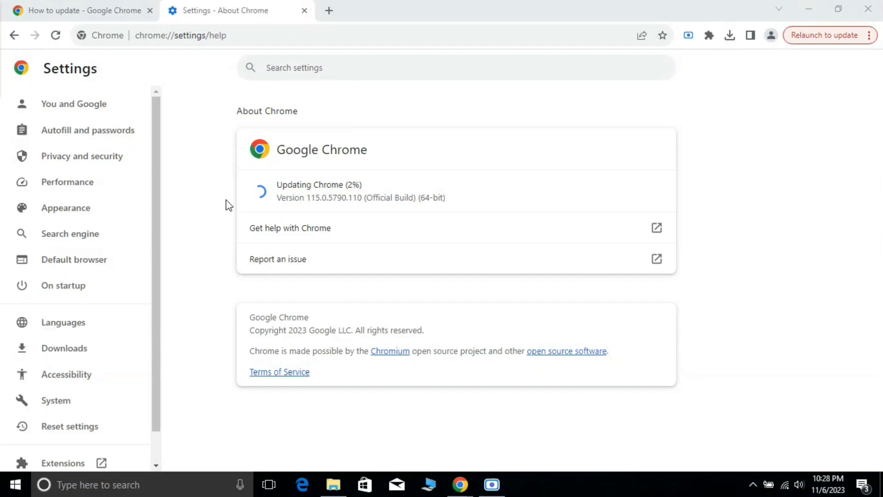
{"action": "mouse_move", "coordinate": [732, 206]}
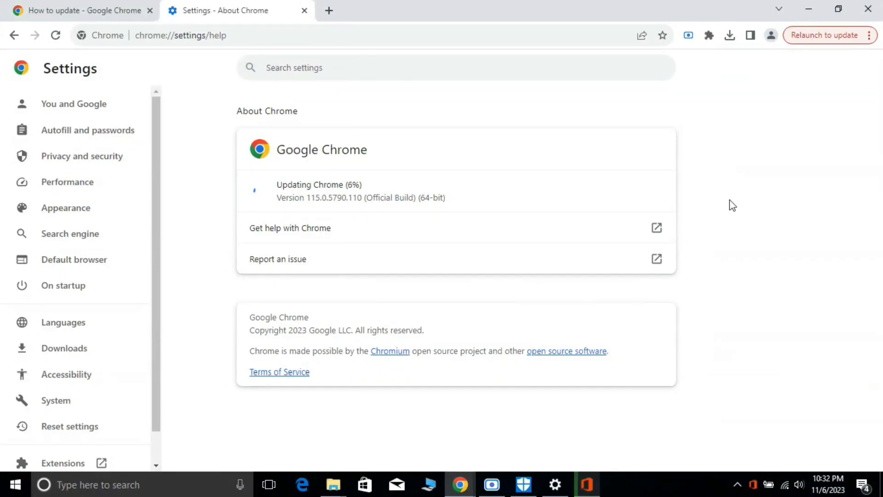
{"action": "mouse_move", "coordinate": [824, 240]}
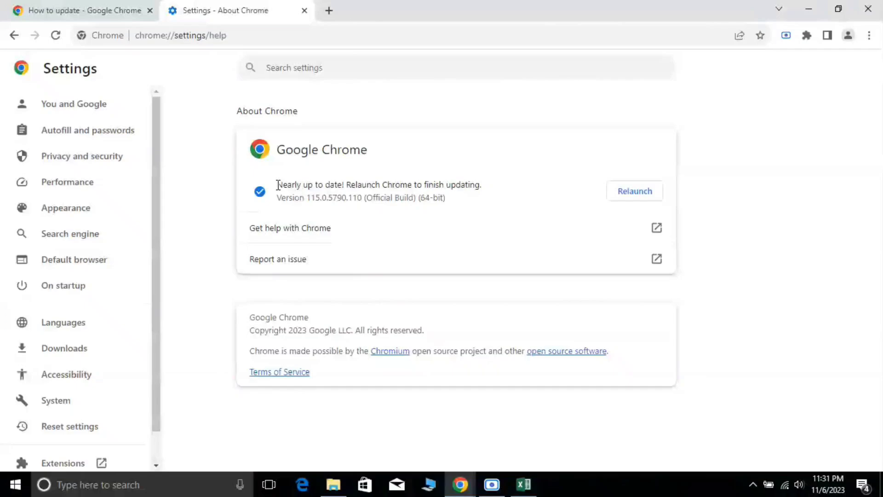
{"action": "left_click_drag", "start_coordinate": [276, 184], "coordinate": [480, 184]}
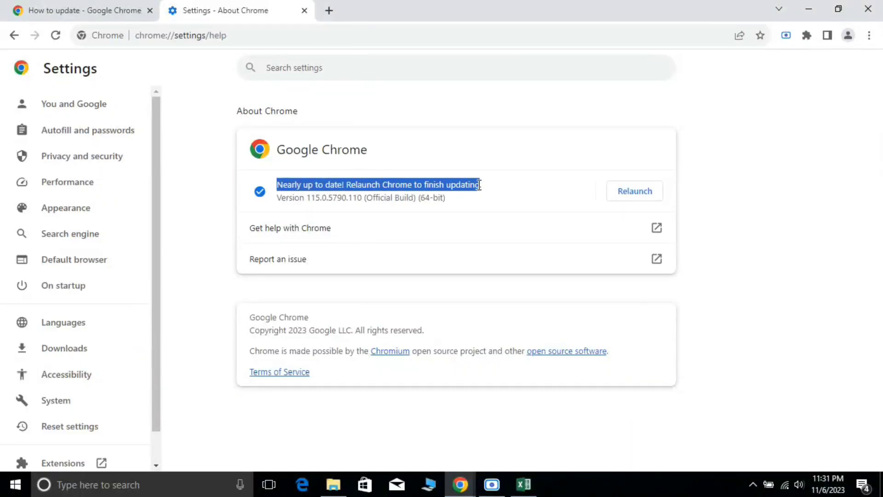